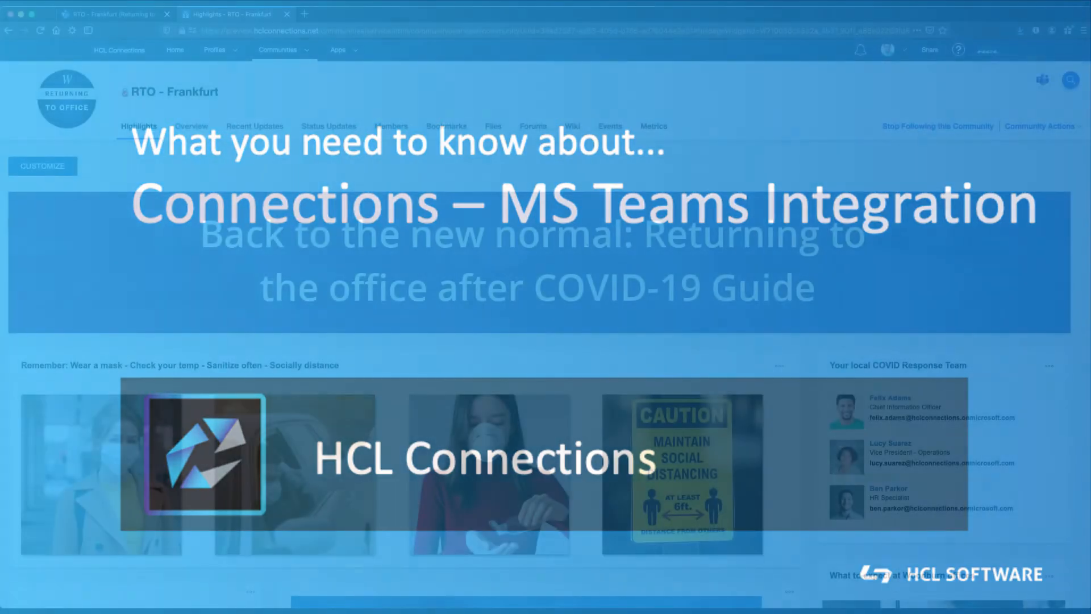
# - Share the RTO - Frankfurt community page to Teams, choosing the RTO - Frankfurt channel as destination
pyautogui.click(1042, 79)
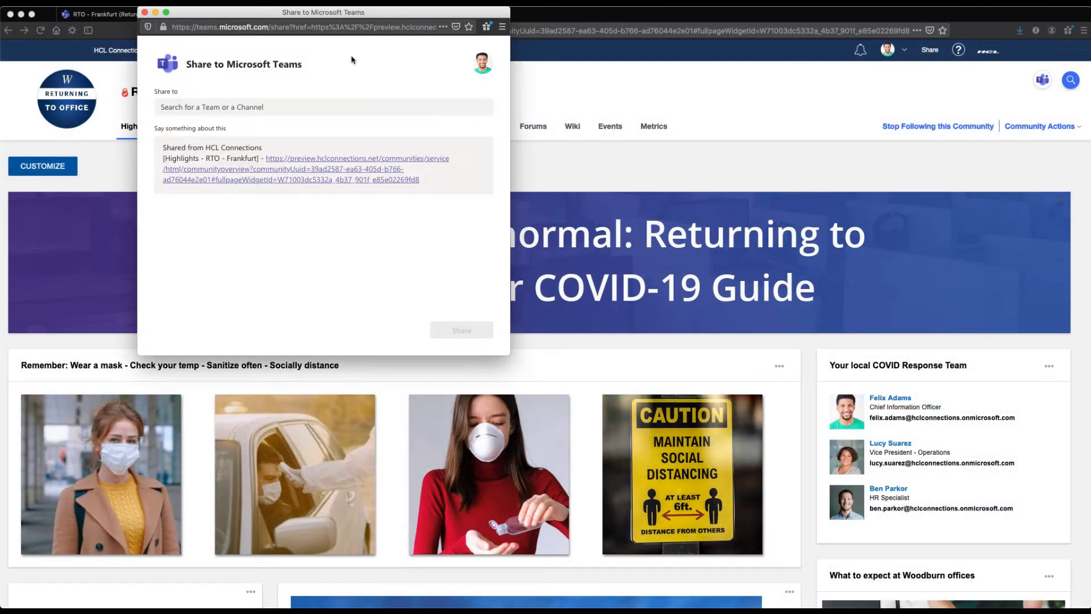
pyautogui.moveTo(284, 97)
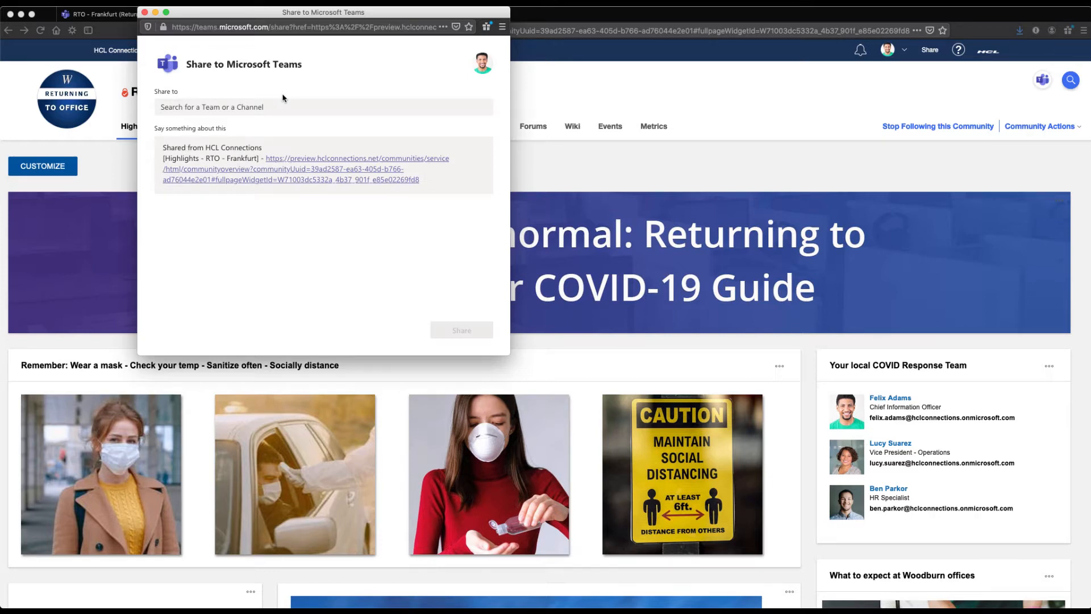
pyautogui.click(275, 107)
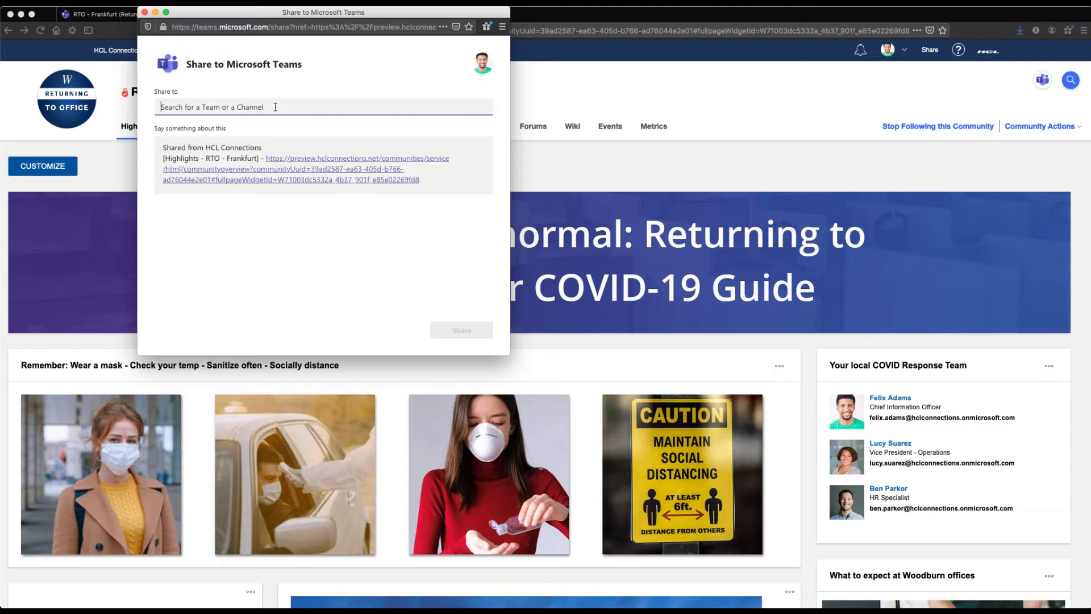
pyautogui.write('RTO')
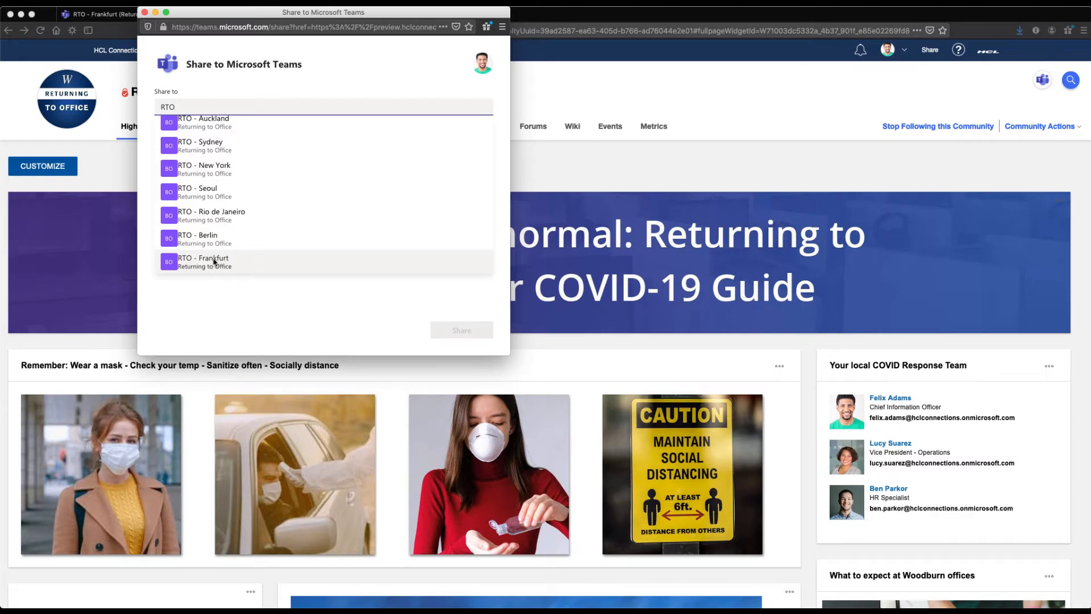
pyautogui.click(202, 262)
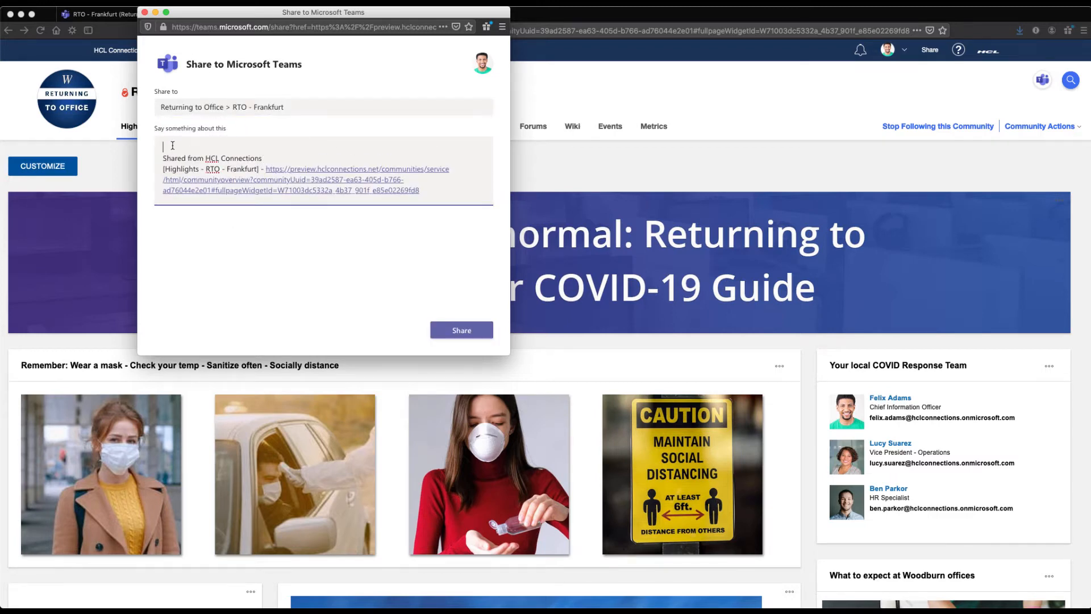
# - Add the note 'Hi Team, I just created our local version of the RTO initiative...' and post the link
pyautogui.write('Hi Team, I just created our local version of the RTO initiative. Please join me in updating it with our local content.')
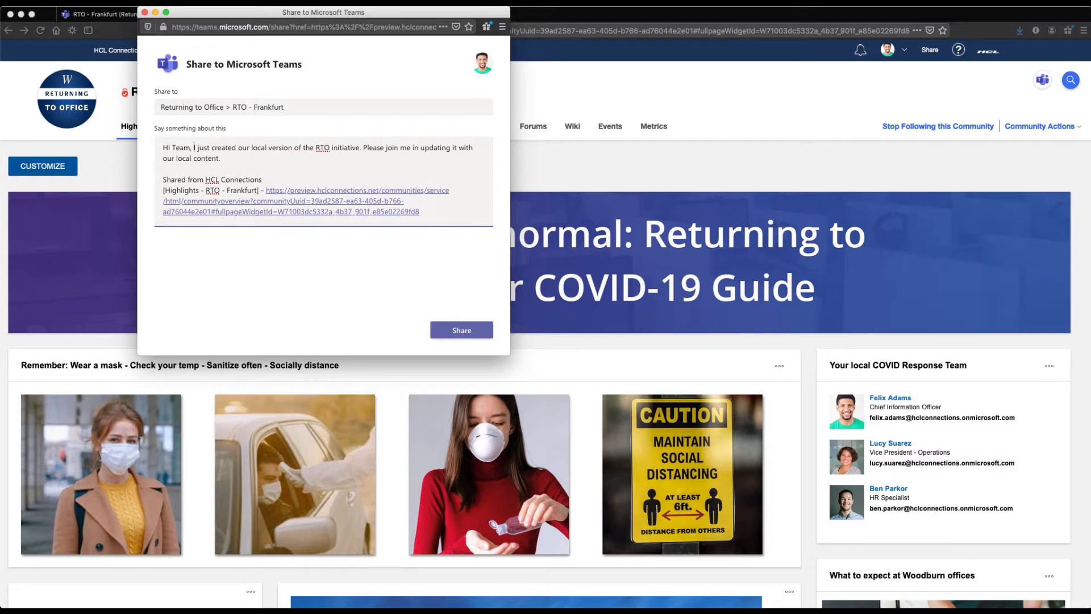
pyautogui.click(461, 330)
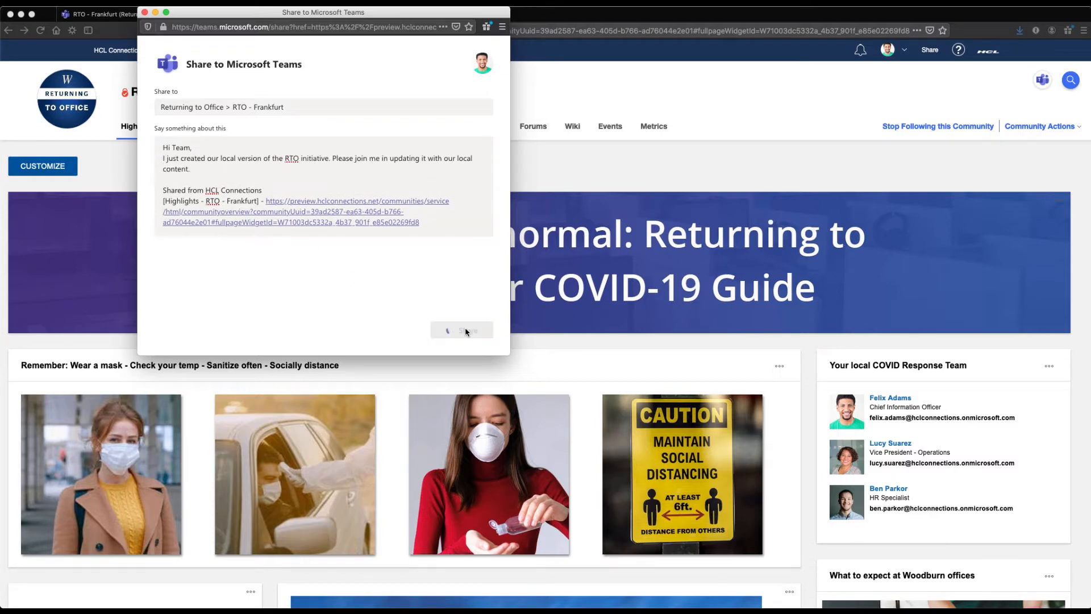
# - View the RTO - Frankfurt channel in Teams with the shared Connections post expanded via See more
pyautogui.click(466, 330)
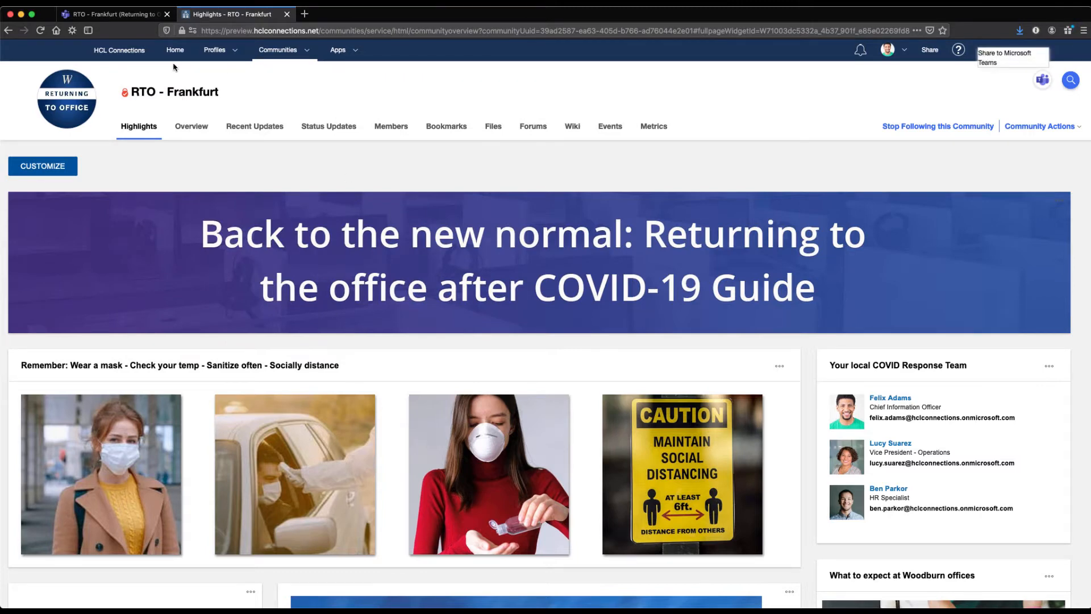
pyautogui.moveTo(100, 17)
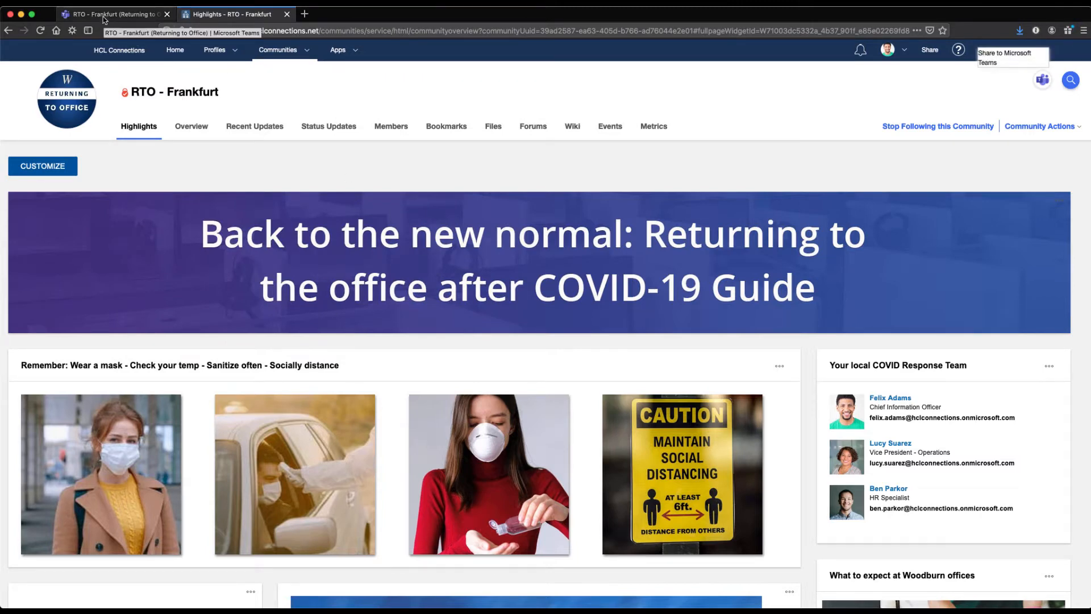
pyautogui.click(114, 14)
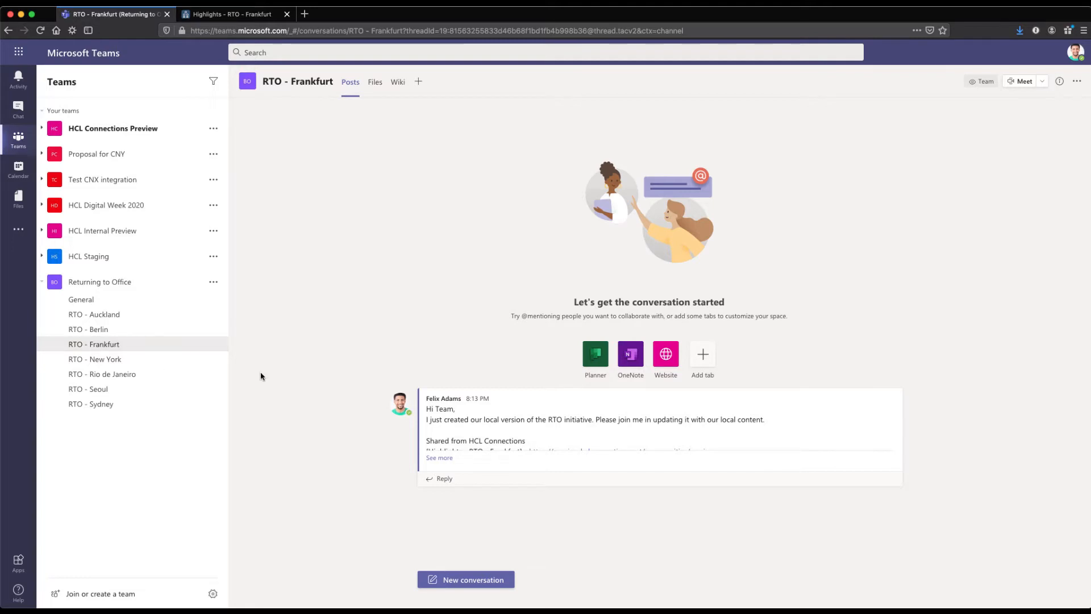
pyautogui.click(439, 457)
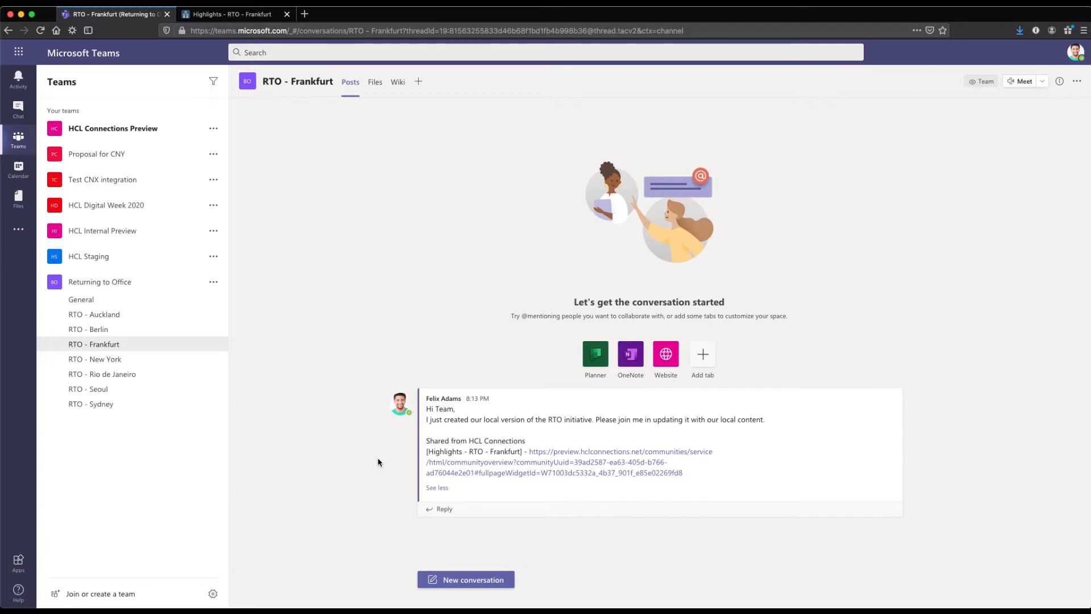
pyautogui.moveTo(453, 518)
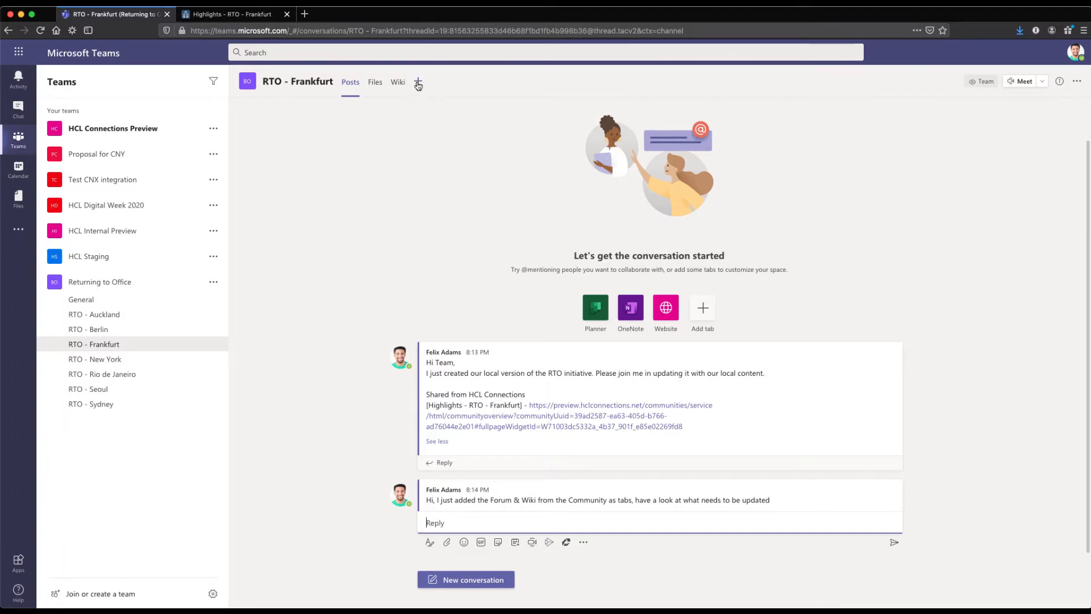
pyautogui.moveTo(418, 83)
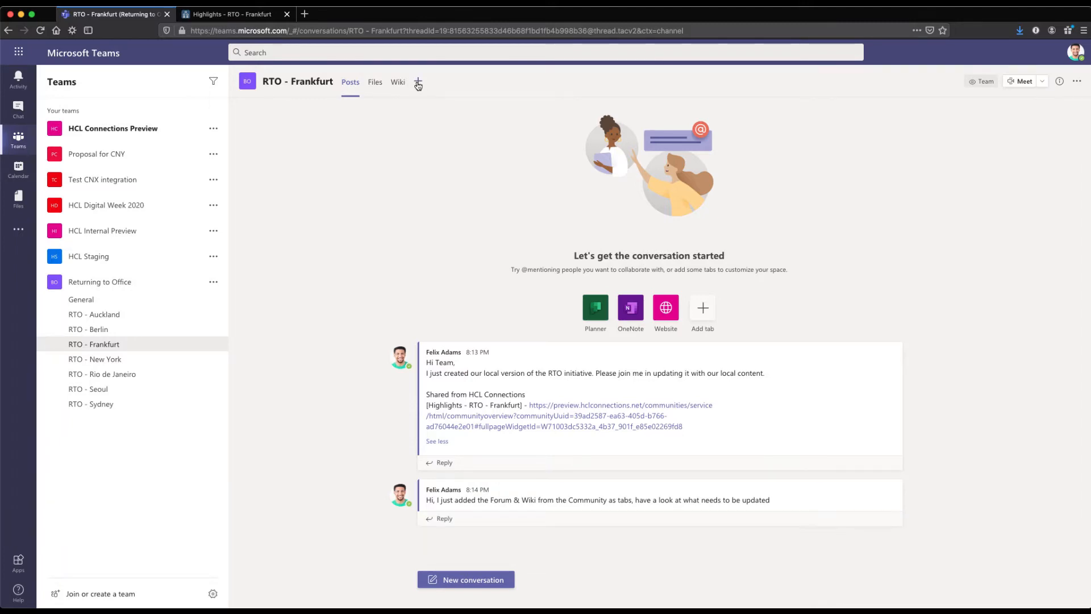
# - Add a Connections tab to the channel pointing at the RTO - Frankfurt community
pyautogui.click(417, 83)
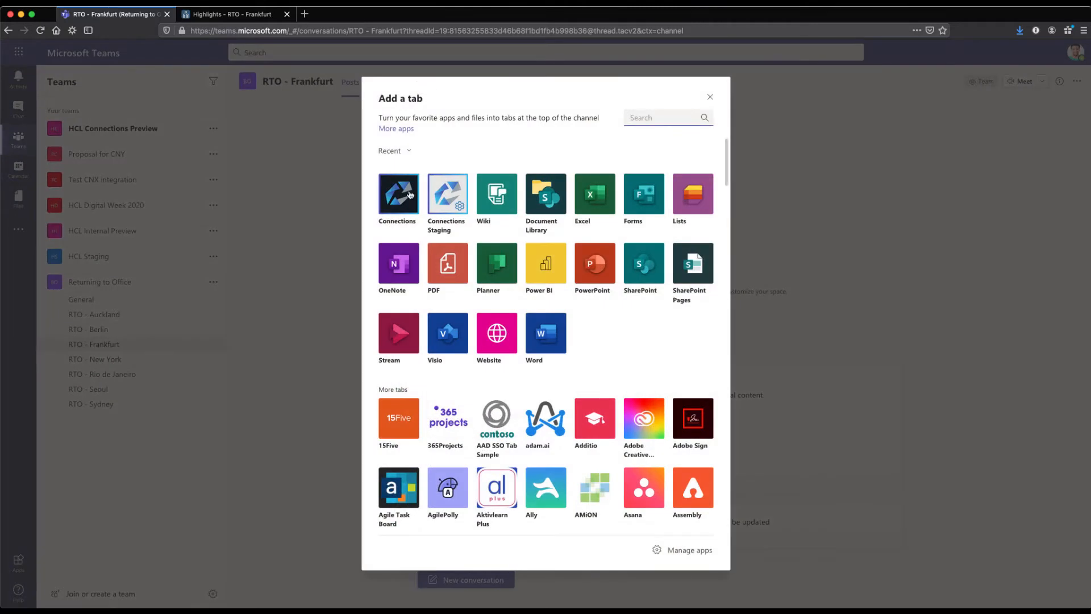
pyautogui.moveTo(409, 196)
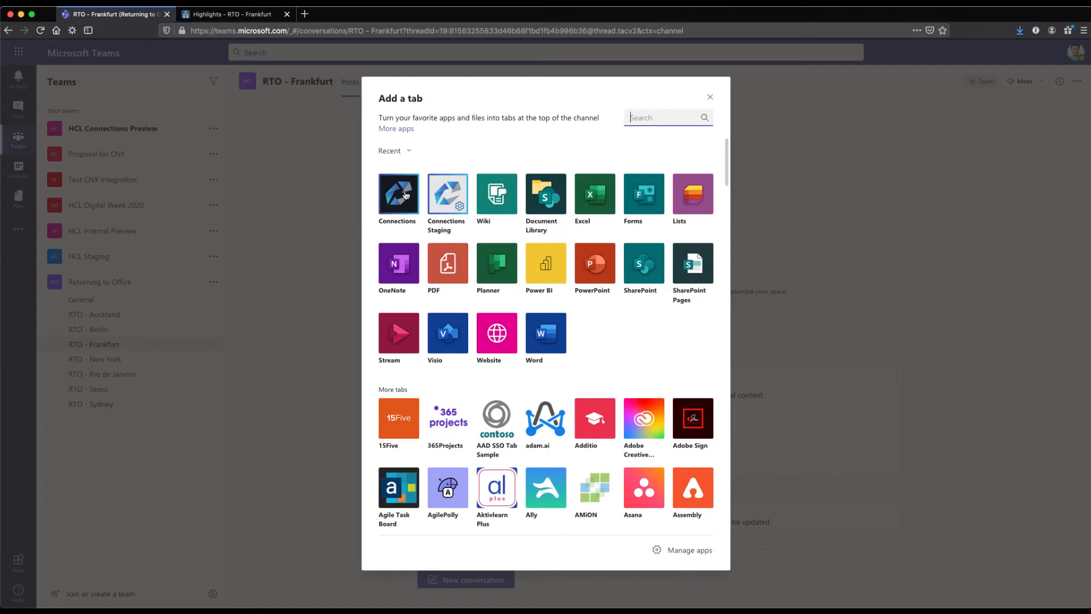
pyautogui.click(398, 193)
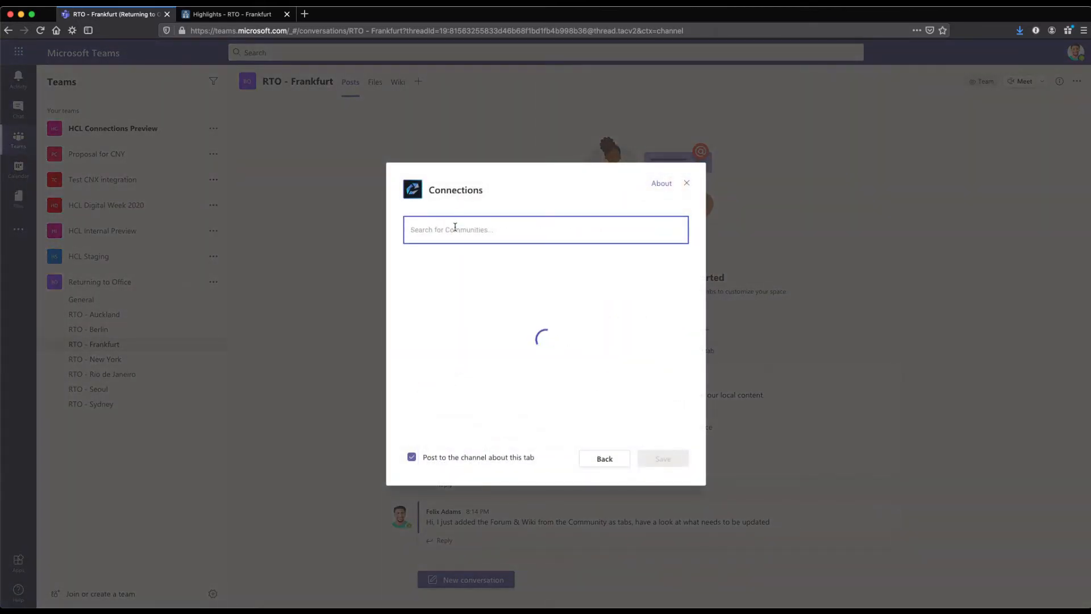
pyautogui.write('RTO -')
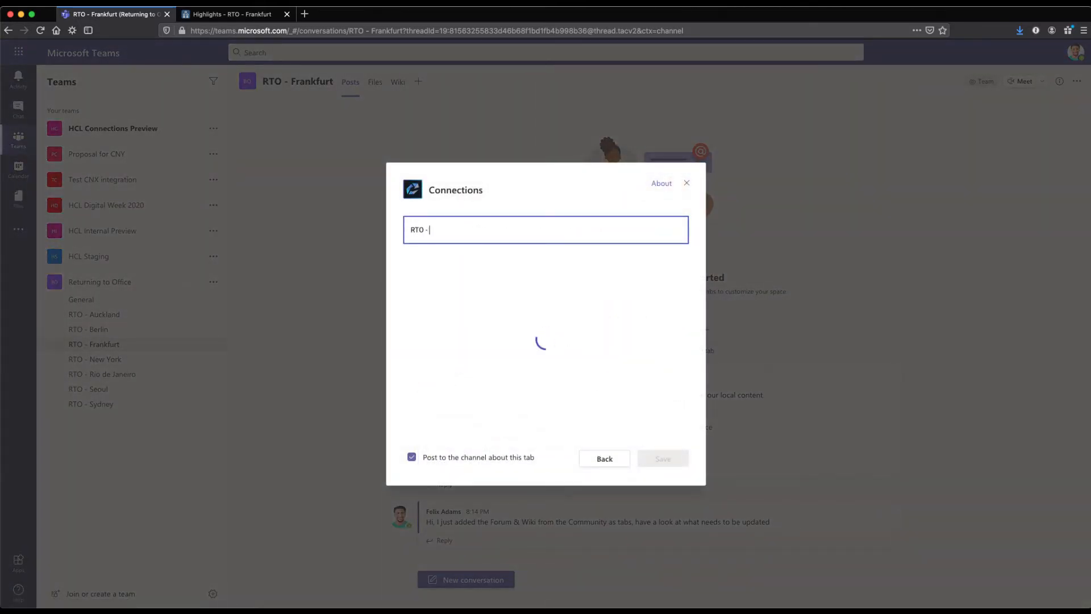
pyautogui.write('F')
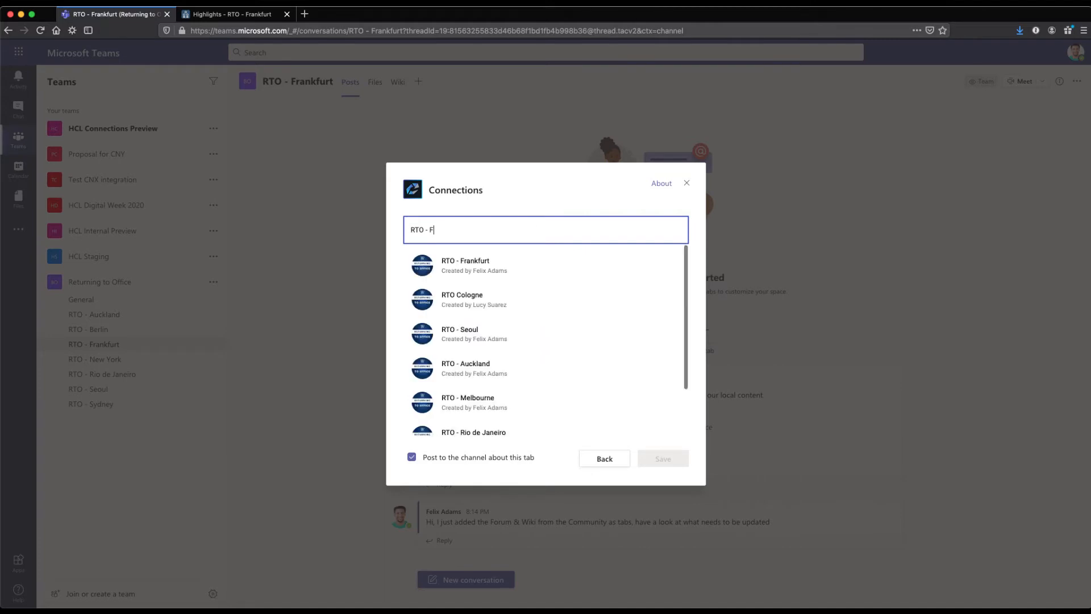
pyautogui.moveTo(455, 271)
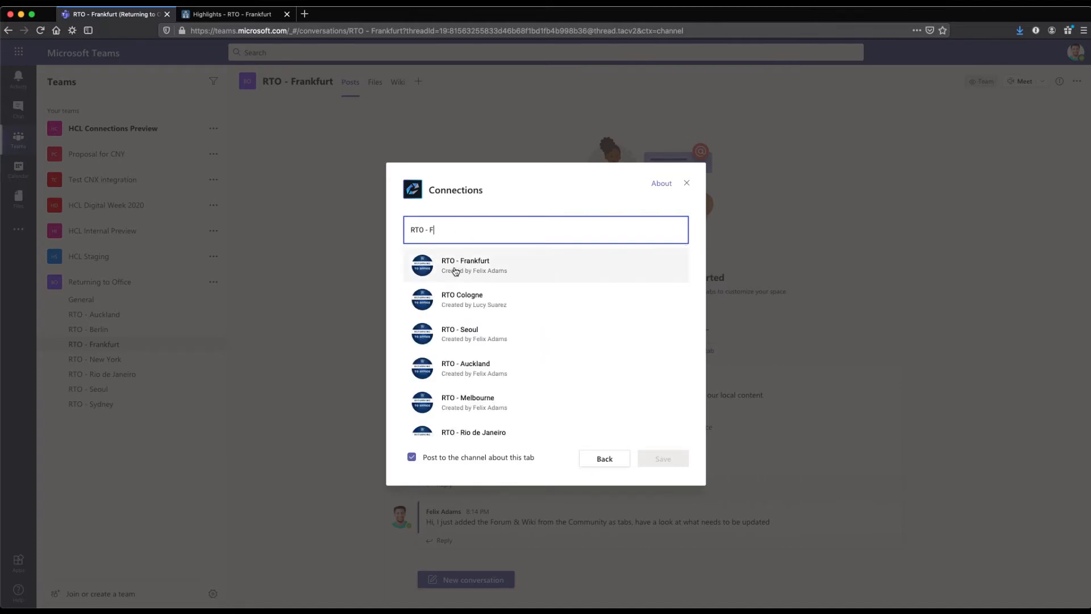
pyautogui.click(465, 266)
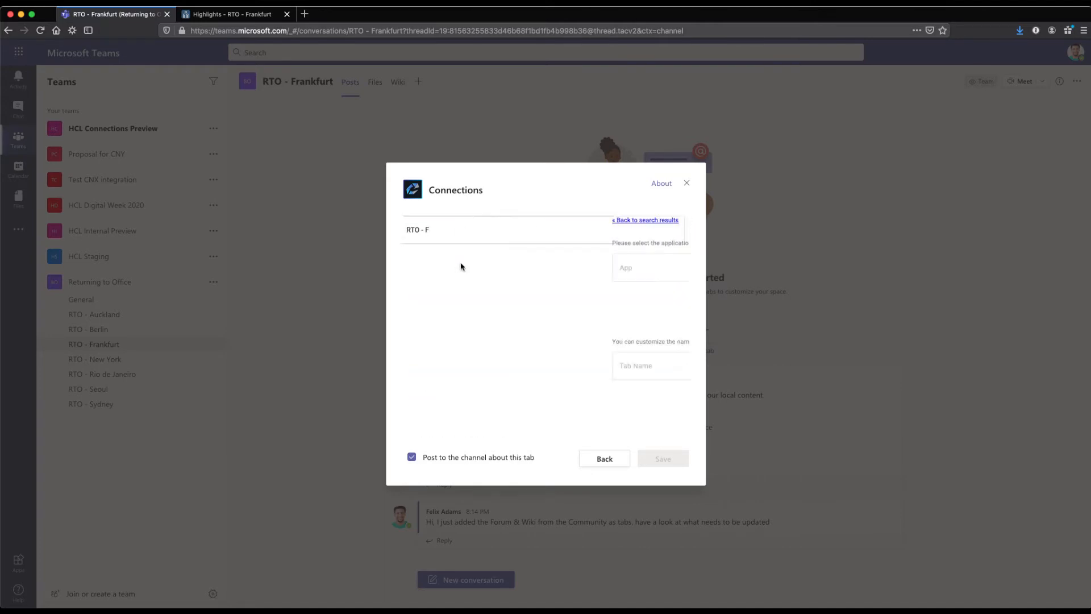
# - Choose the Forums application, shorten the tab name to RTO - Forums and save the tab
pyautogui.click(650, 267)
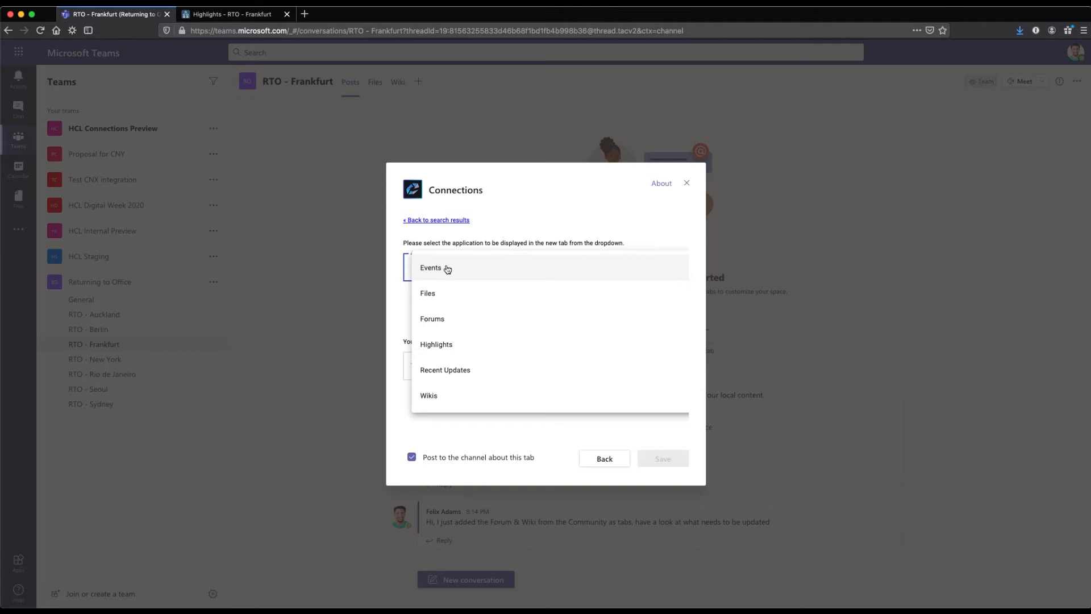
pyautogui.moveTo(465, 297)
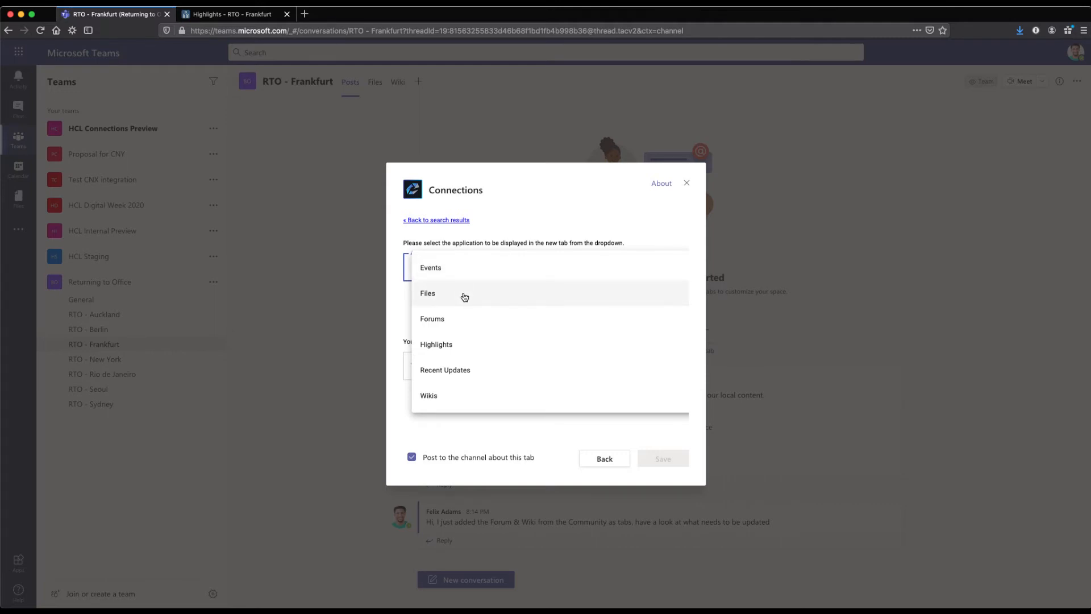
pyautogui.moveTo(456, 370)
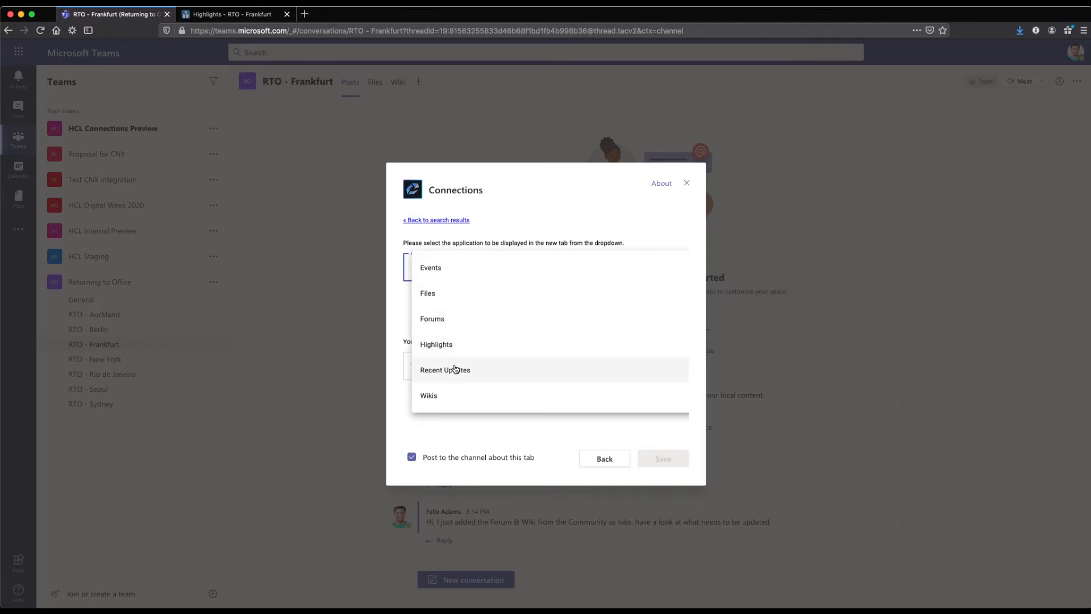
pyautogui.moveTo(436, 402)
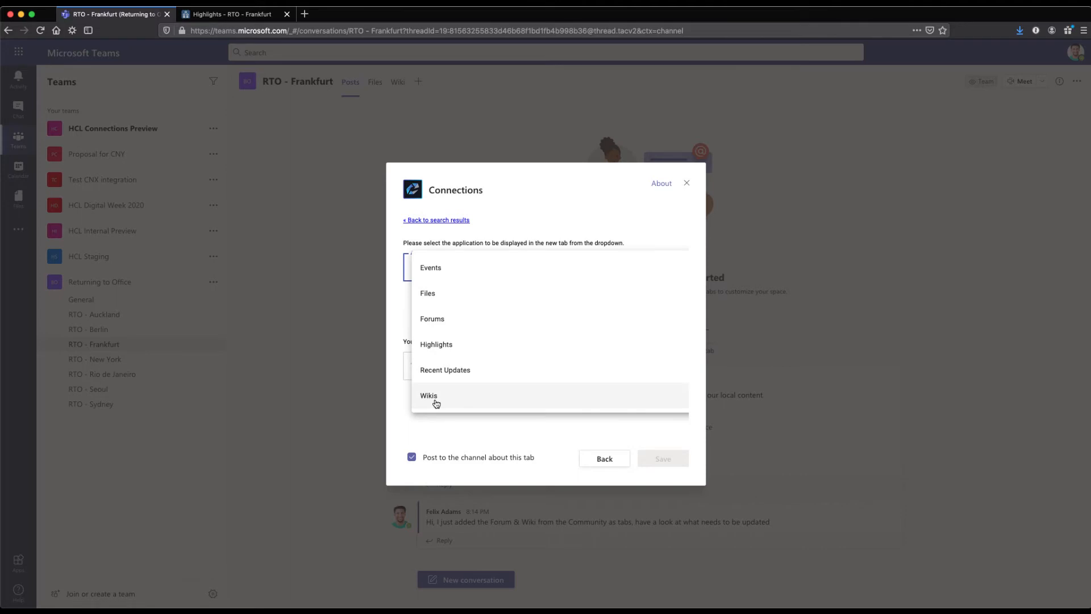
pyautogui.click(432, 318)
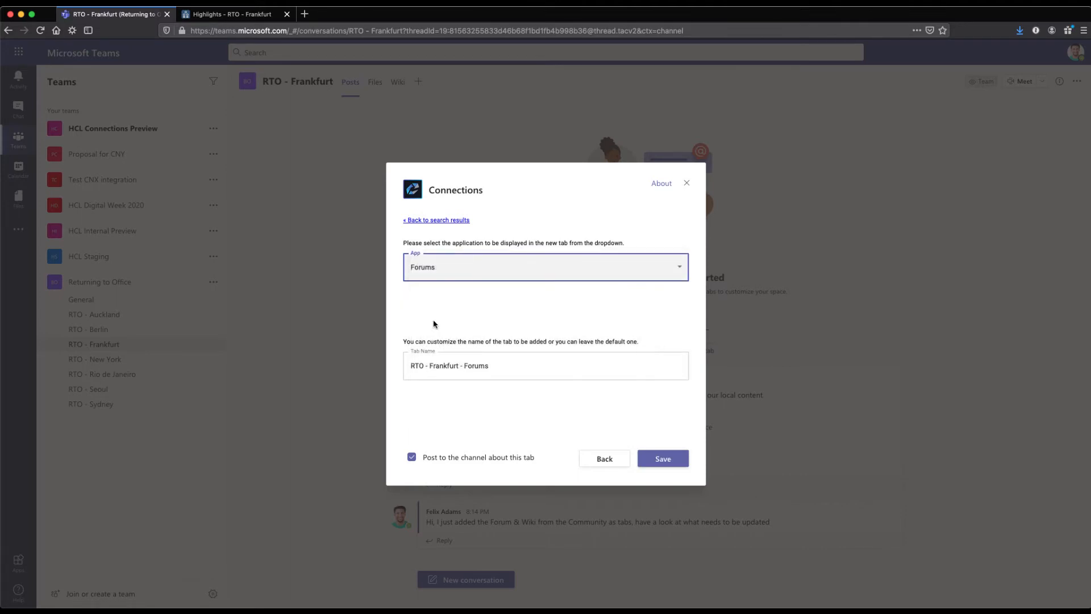
pyautogui.doubleClick(444, 366)
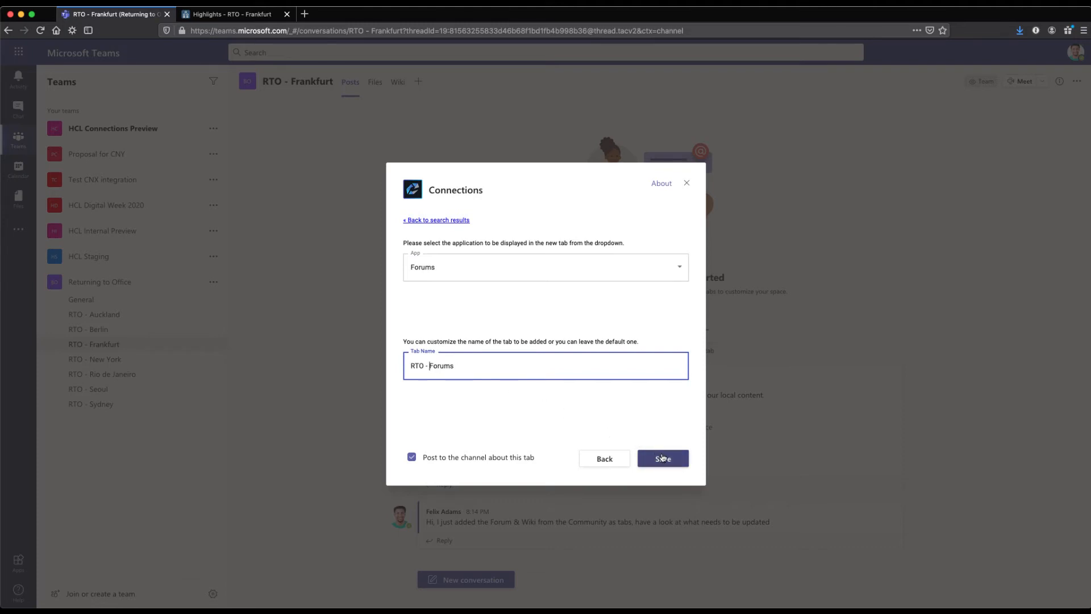
pyautogui.click(662, 458)
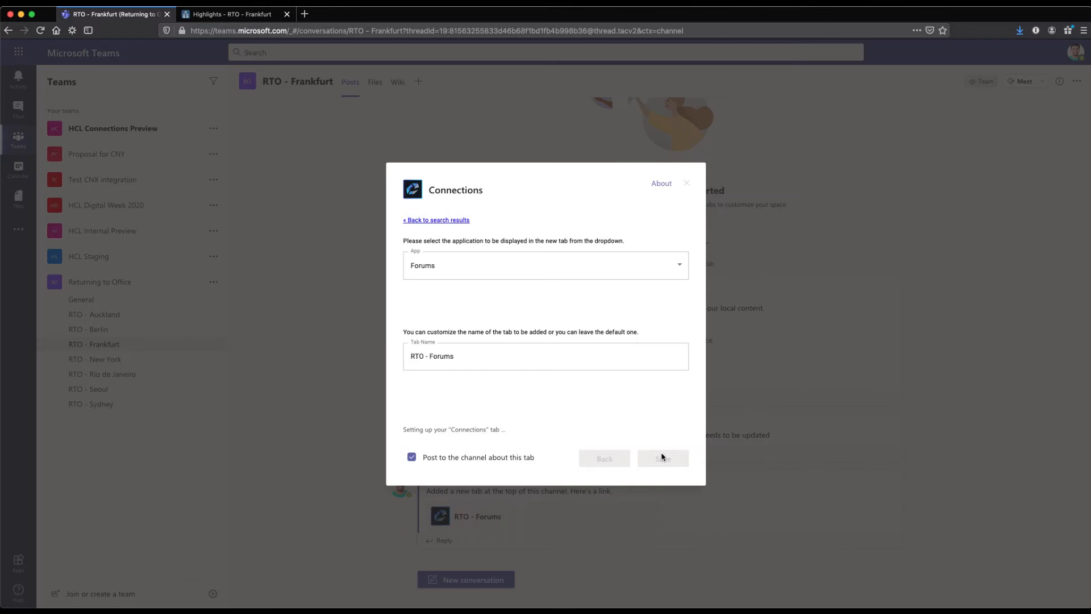
# - Post 'Hi all, here is a sample presentation that we can use as a template.' in the RTO - Johannisburg channel
pyautogui.click(662, 458)
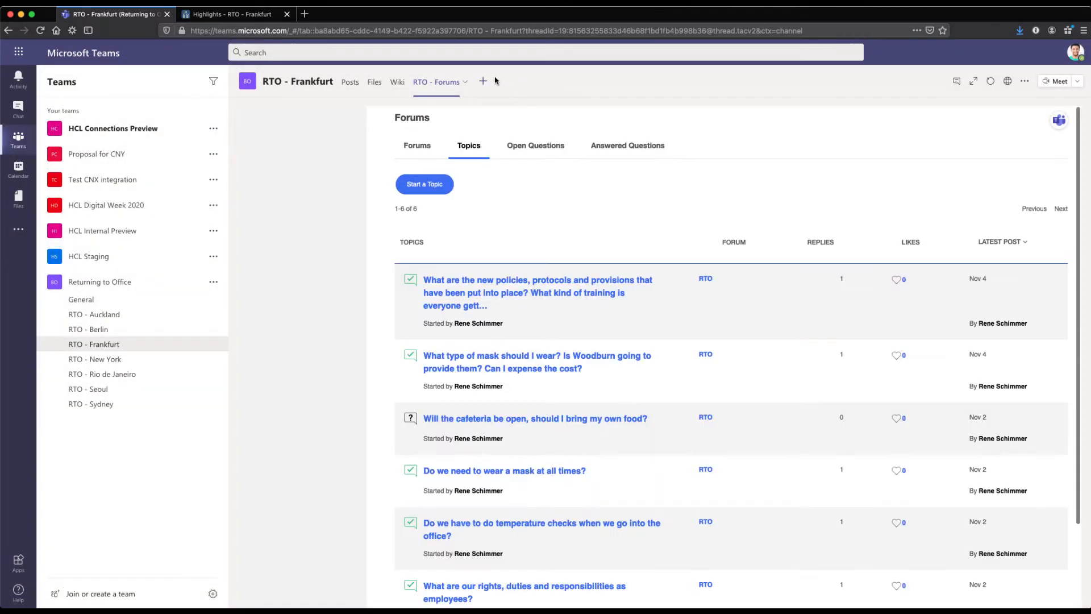
pyautogui.moveTo(373, 369)
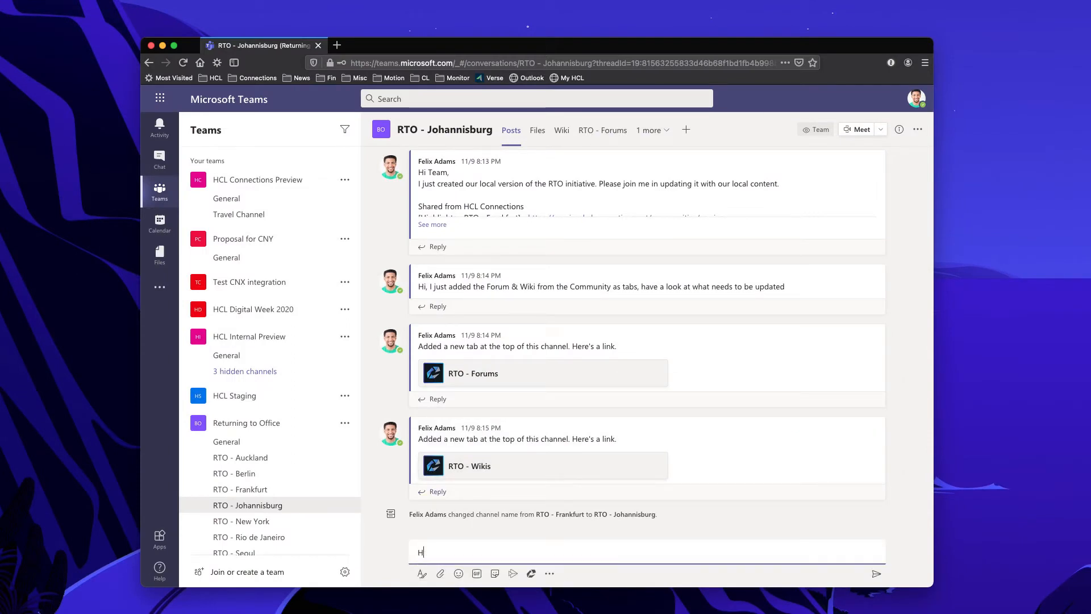
pyautogui.write('i all')
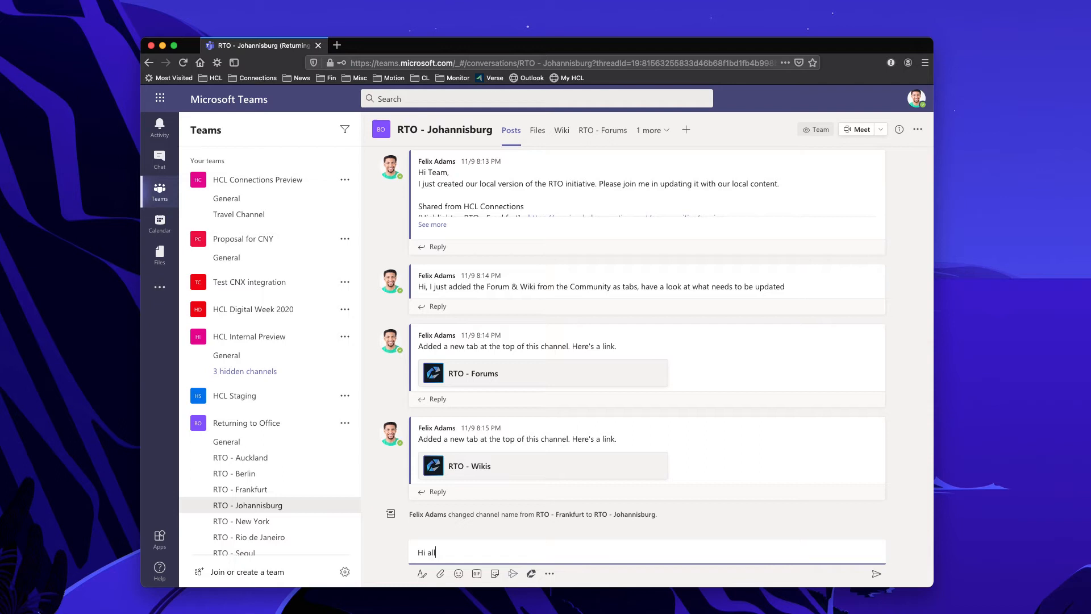
pyautogui.write(', here is a sample presentation that we can use as a')
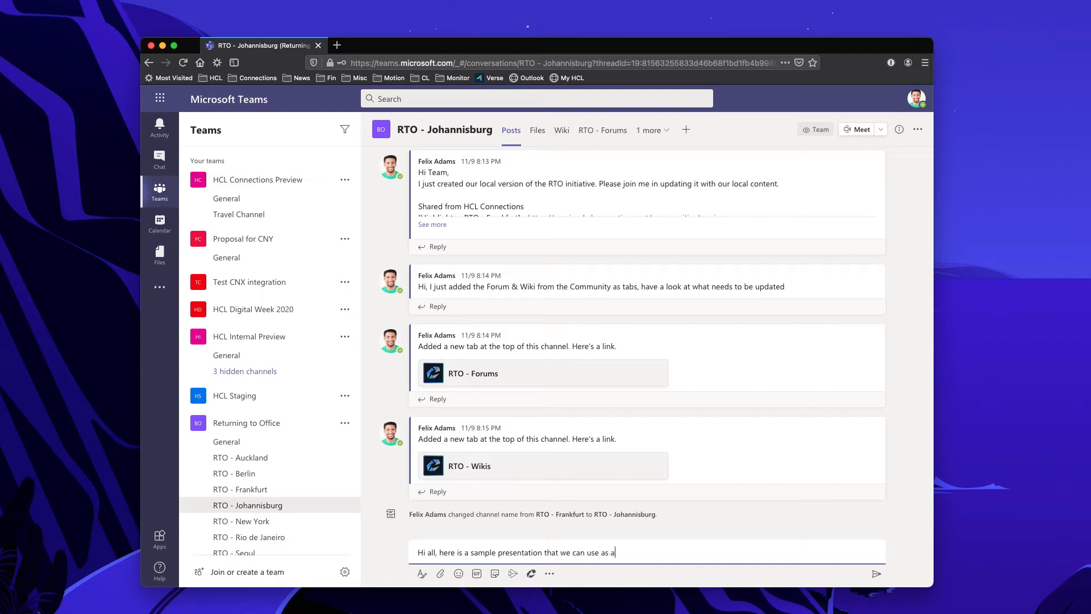
pyautogui.write('template.')
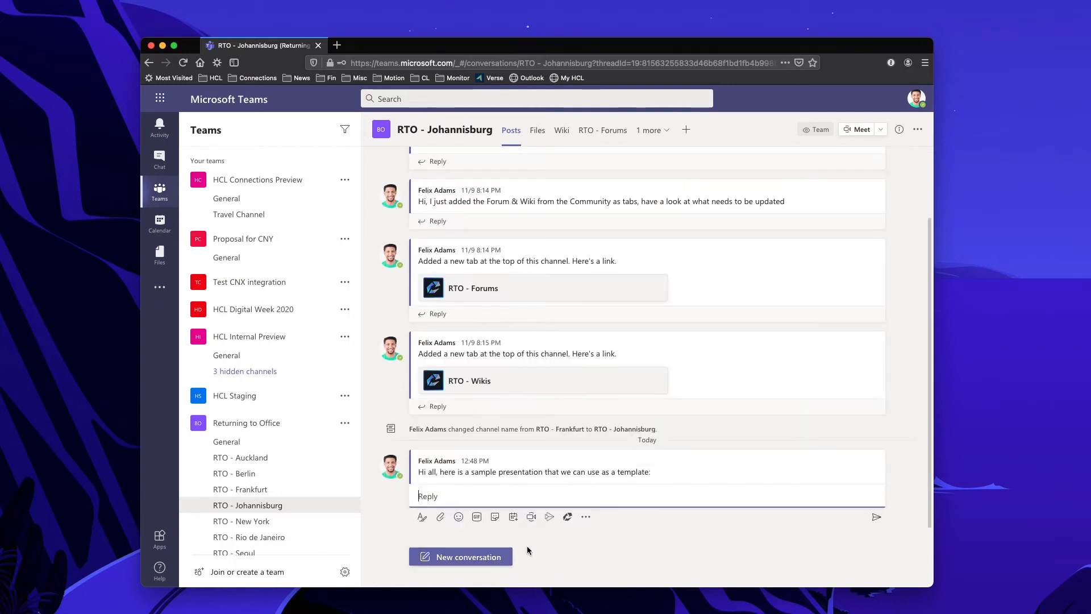
# - Post SamplePresentation.pptx from Connections My Files into the channel
pyautogui.click(568, 516)
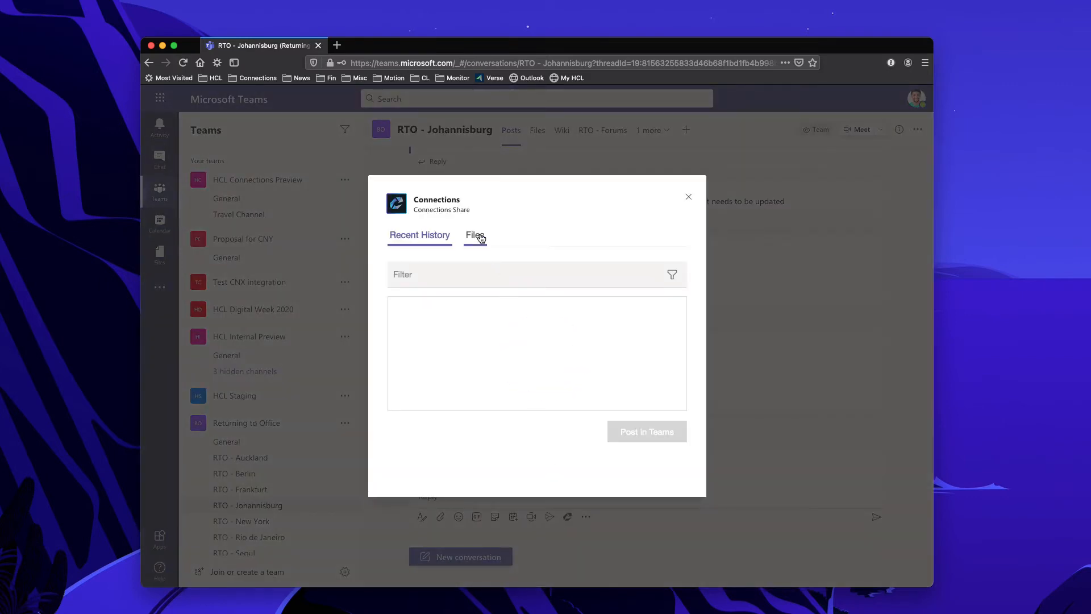
pyautogui.click(475, 234)
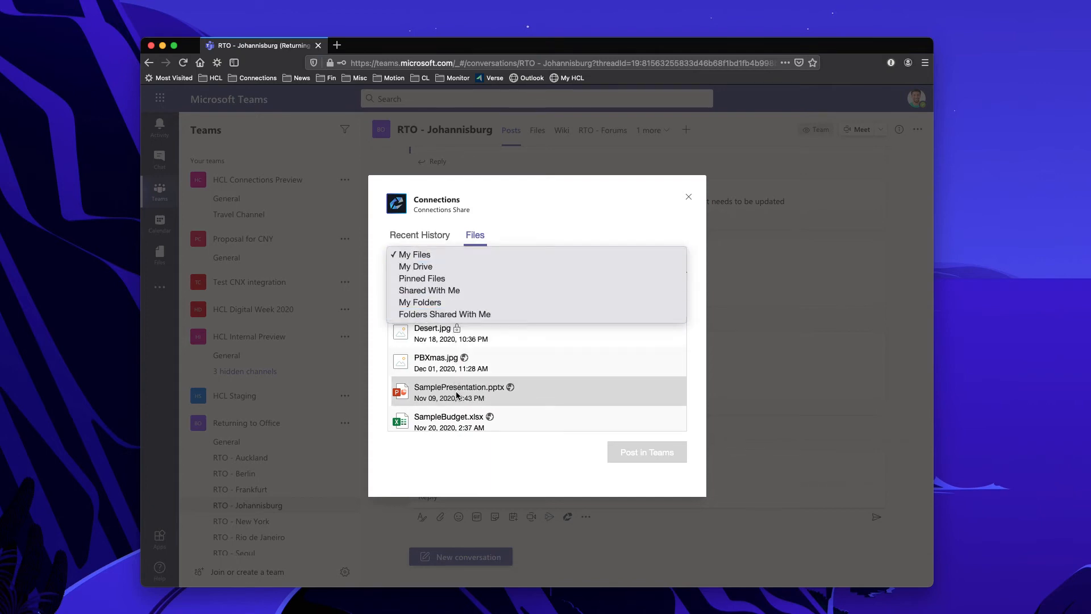
pyautogui.click(414, 254)
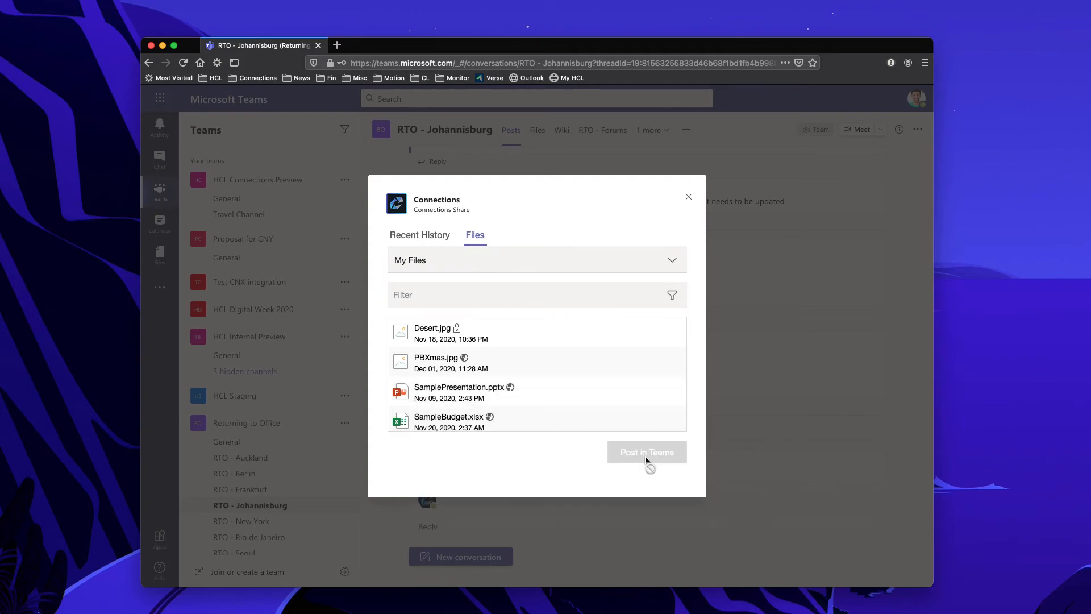
pyautogui.click(647, 452)
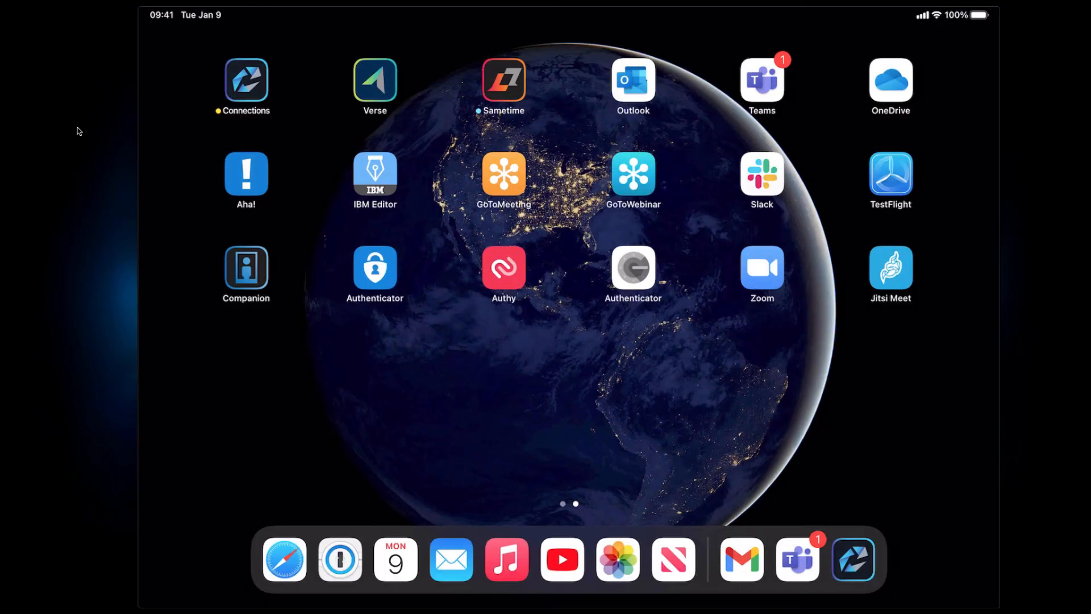
# - On the iPad, reach the RTO - Frankfurt channel and list its Wiki, RTO - Forums and RTO - Wikis tabs
pyautogui.click(798, 559)
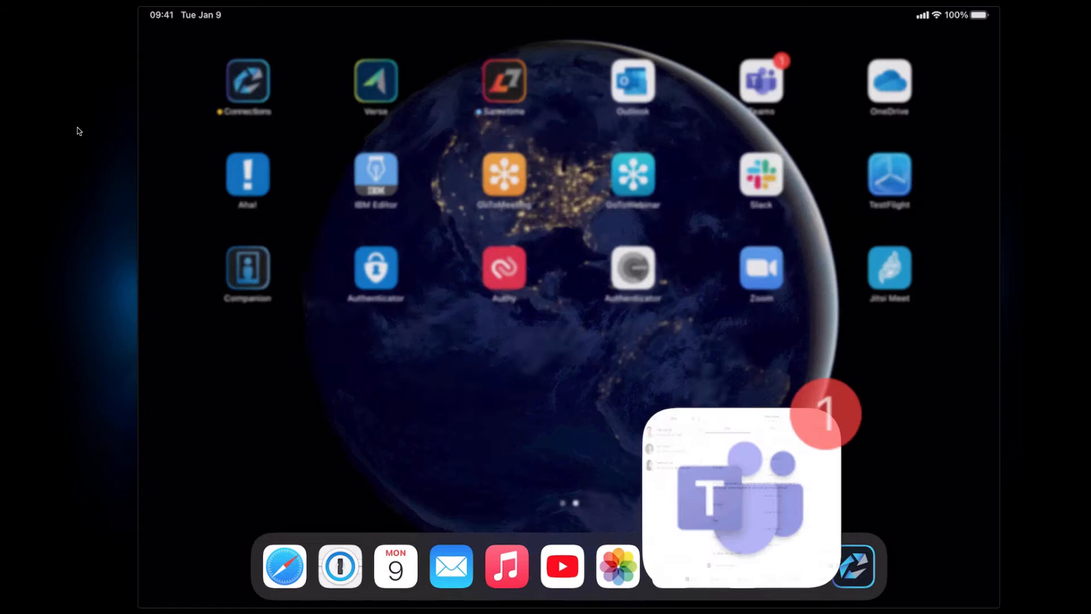
pyautogui.click(761, 84)
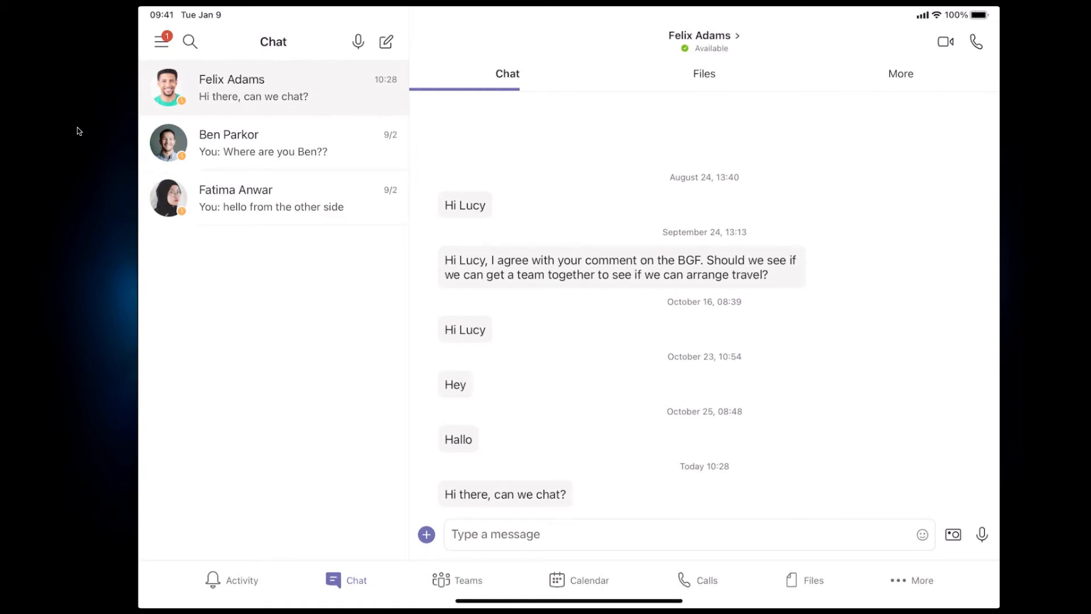
pyautogui.click(468, 580)
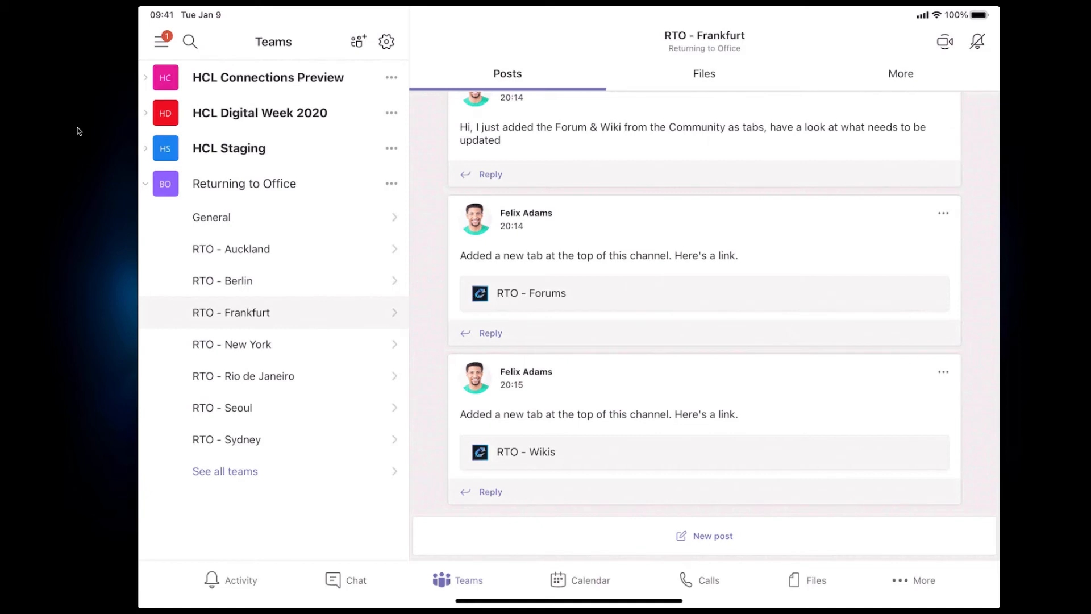
pyautogui.click(900, 73)
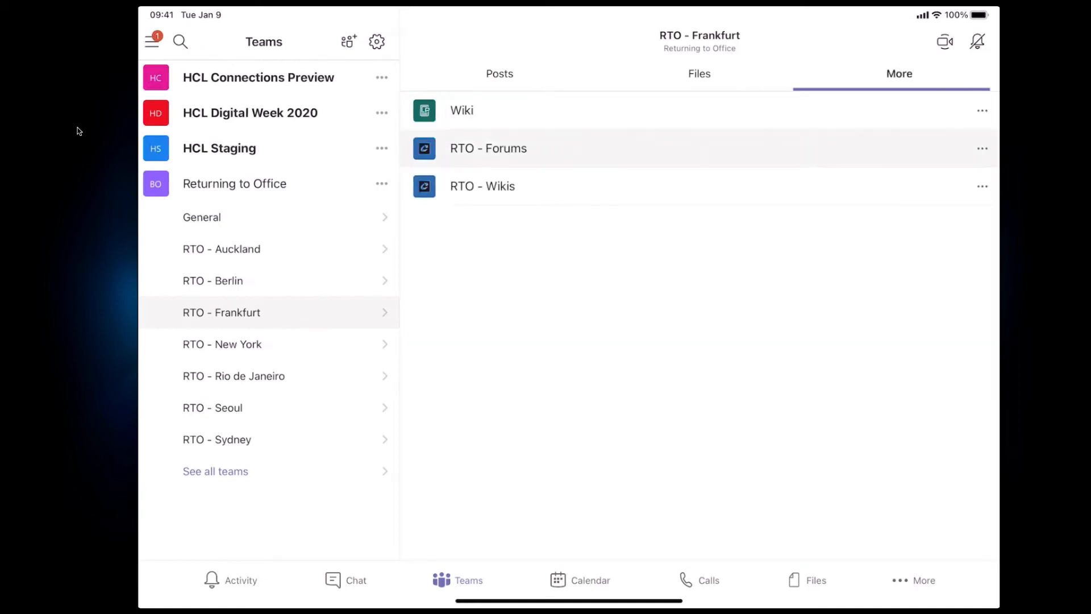
# - In the RTO - Forums tab, browse the topics and answer the cafeteria question
pyautogui.click(489, 148)
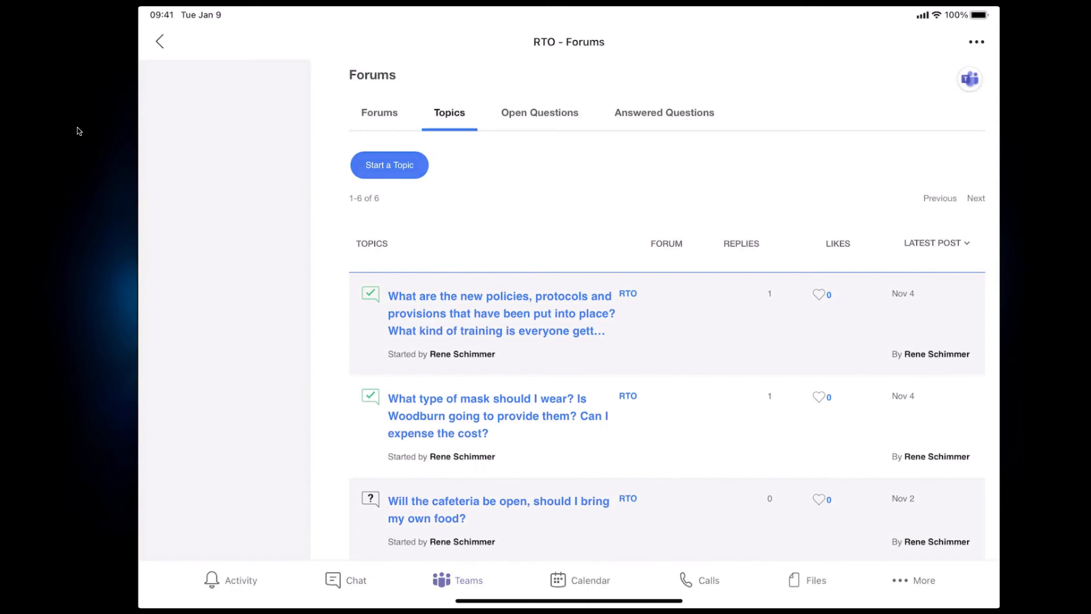
pyautogui.scroll(-3)
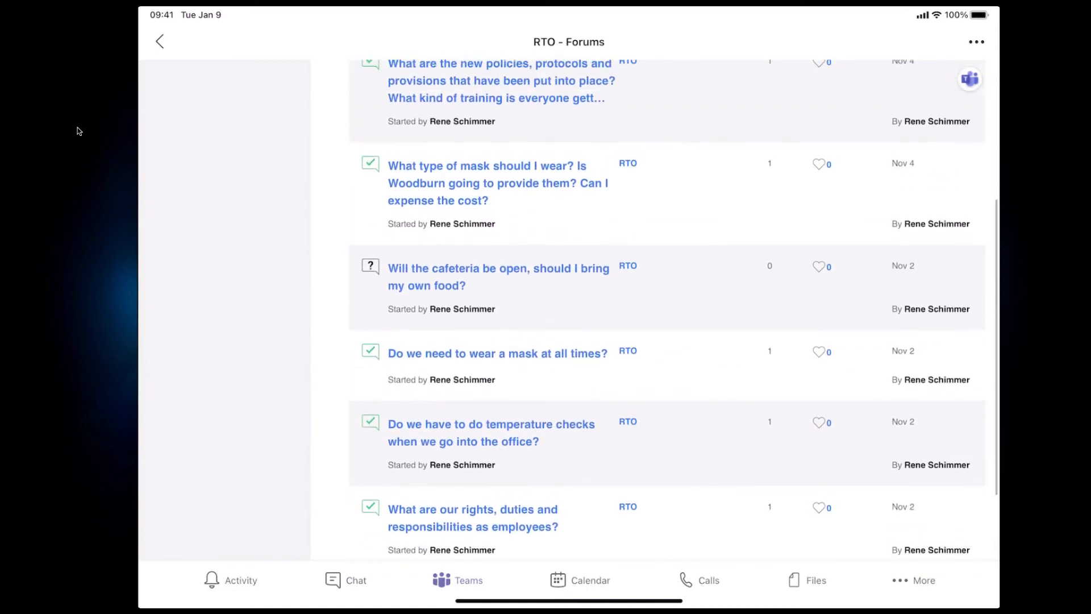
pyautogui.scroll(3)
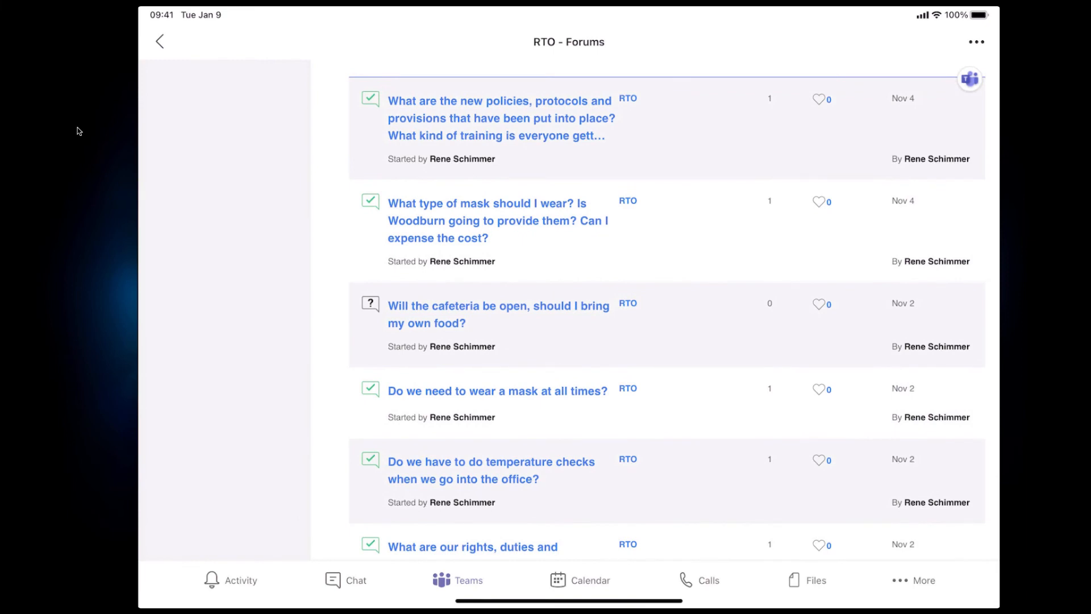
pyautogui.click(499, 306)
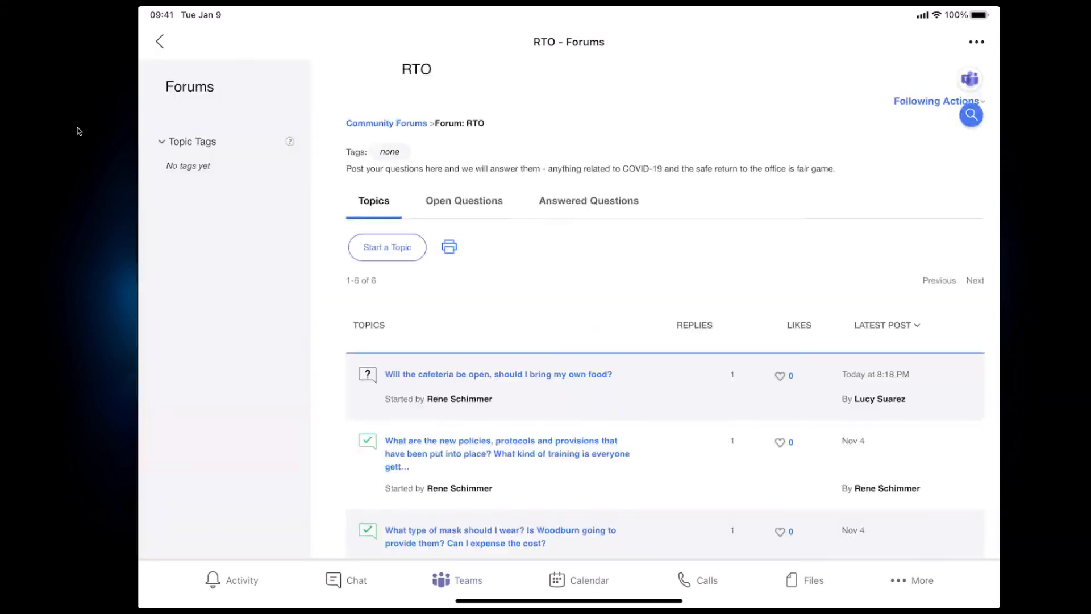
pyautogui.scroll(-3)
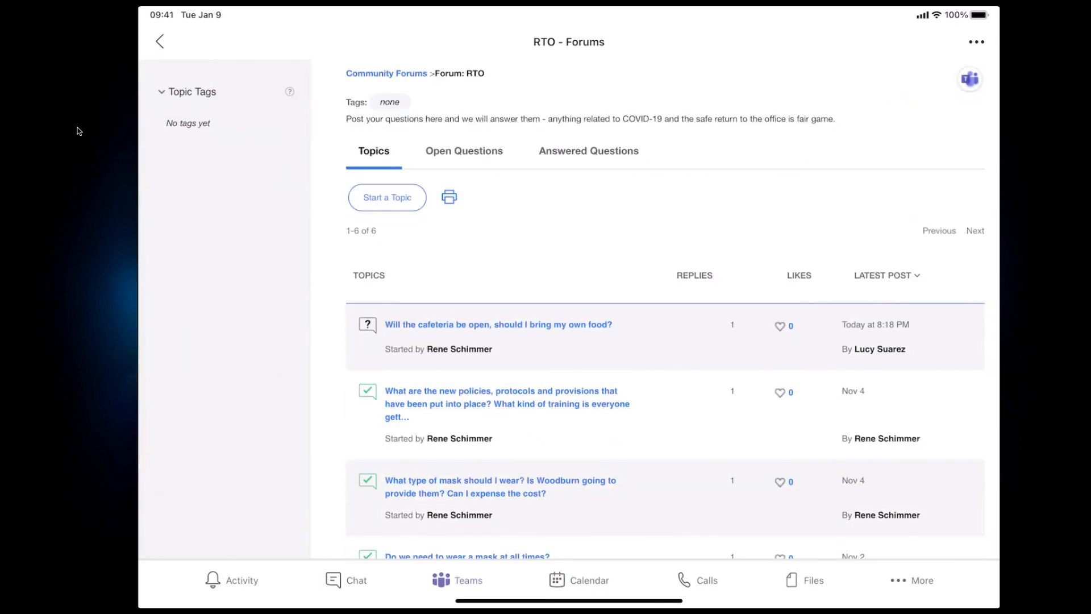